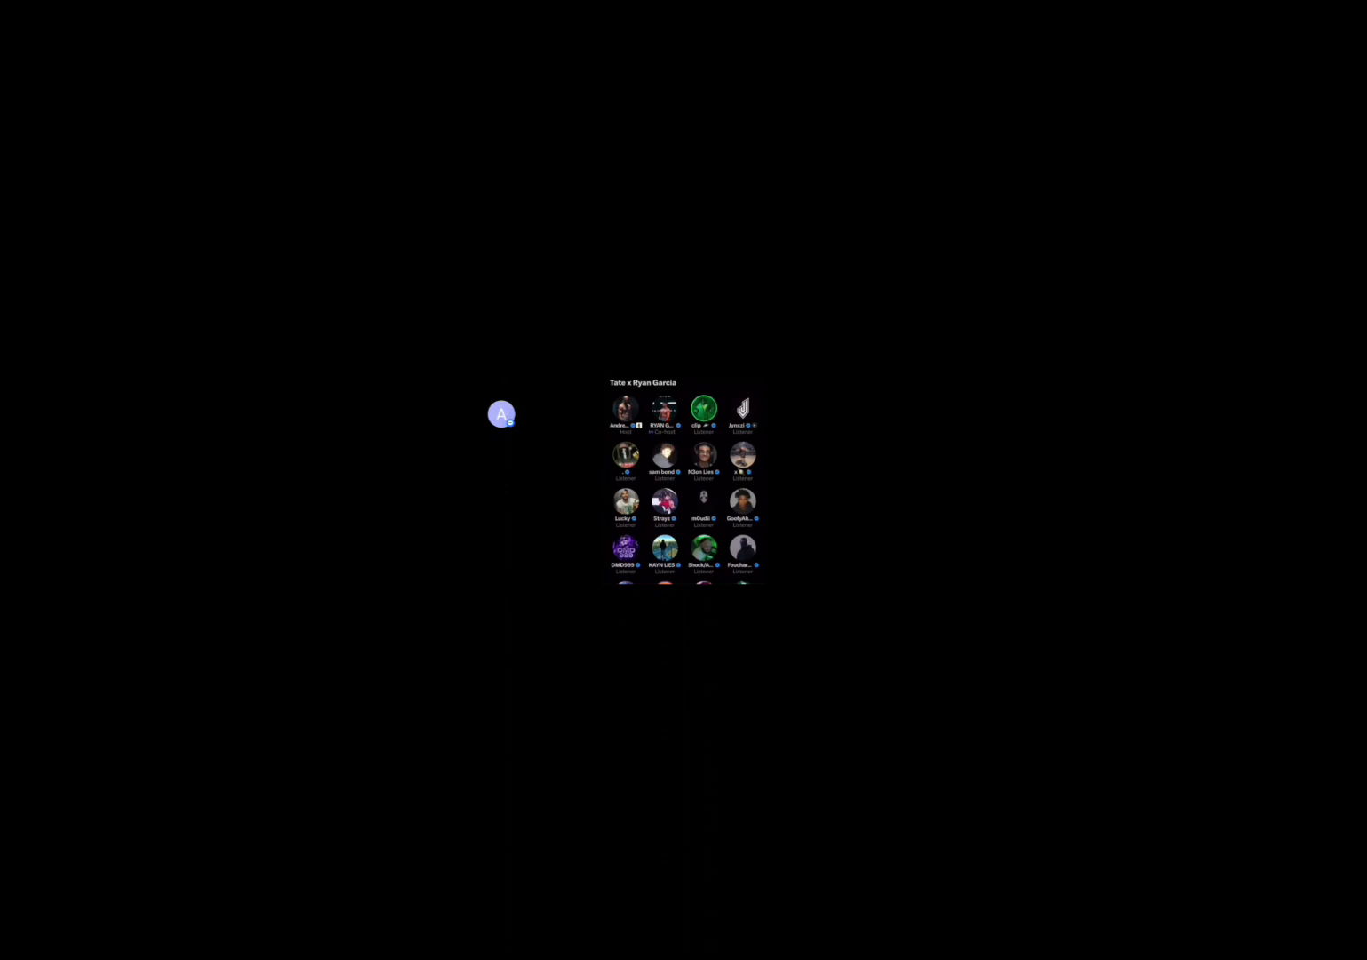
scroll(down, 3)
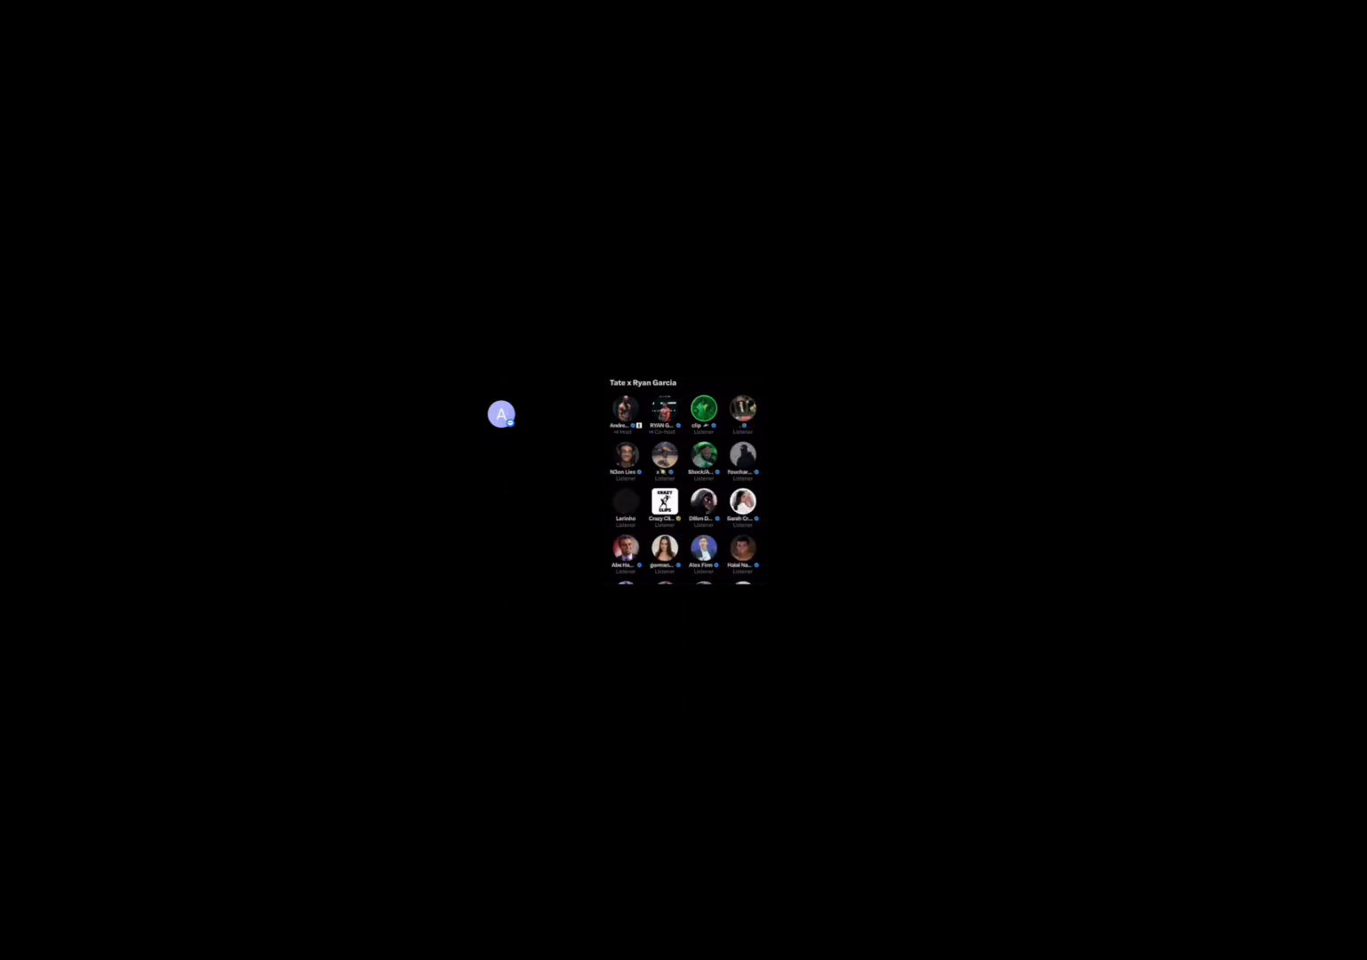